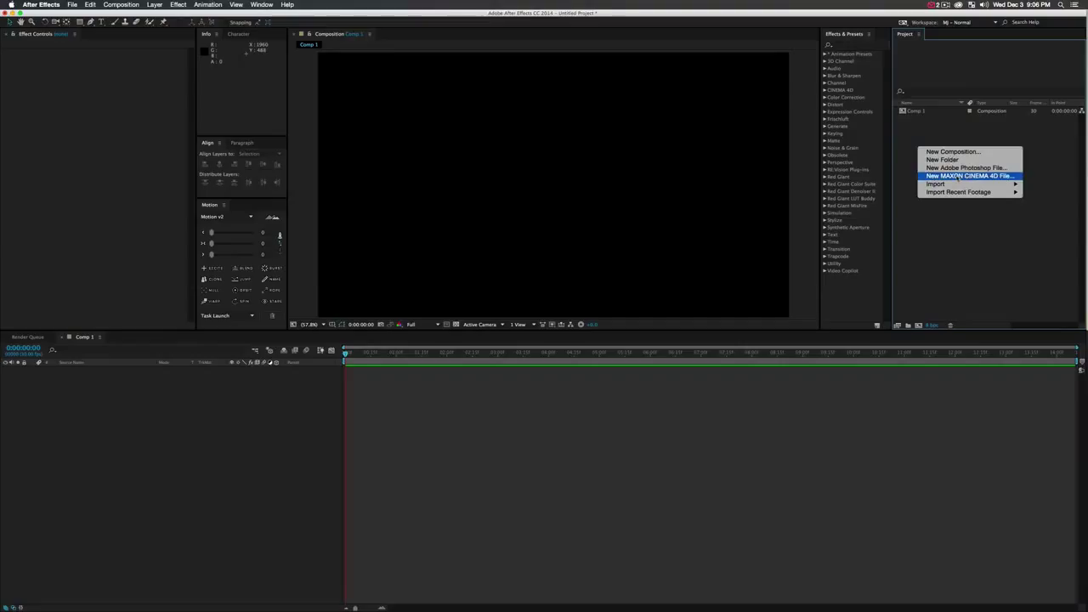
Create a new MAXON CINEMA 4D file from the After Effects Project panel.
left_click(969, 175)
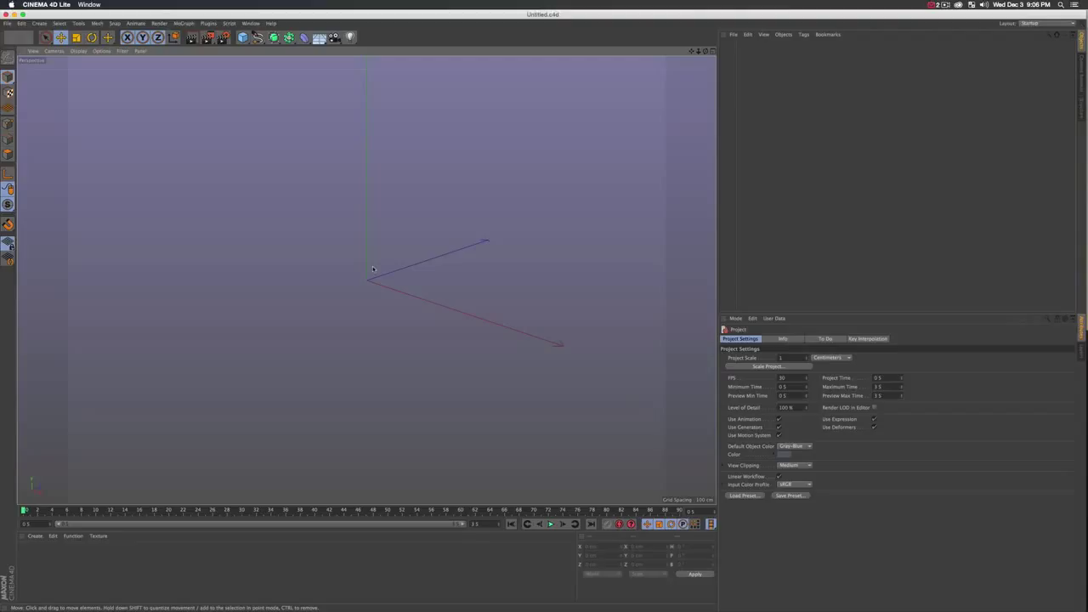
Add a Cube primitive to the empty Cinema 4D scene.
left_click(243, 37)
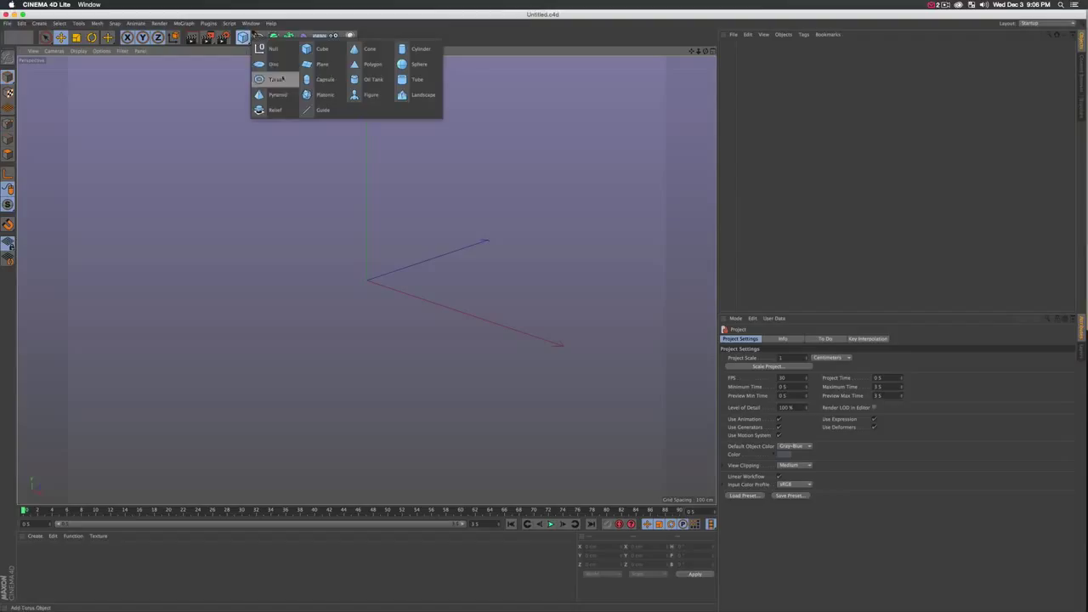
left_click(322, 48)
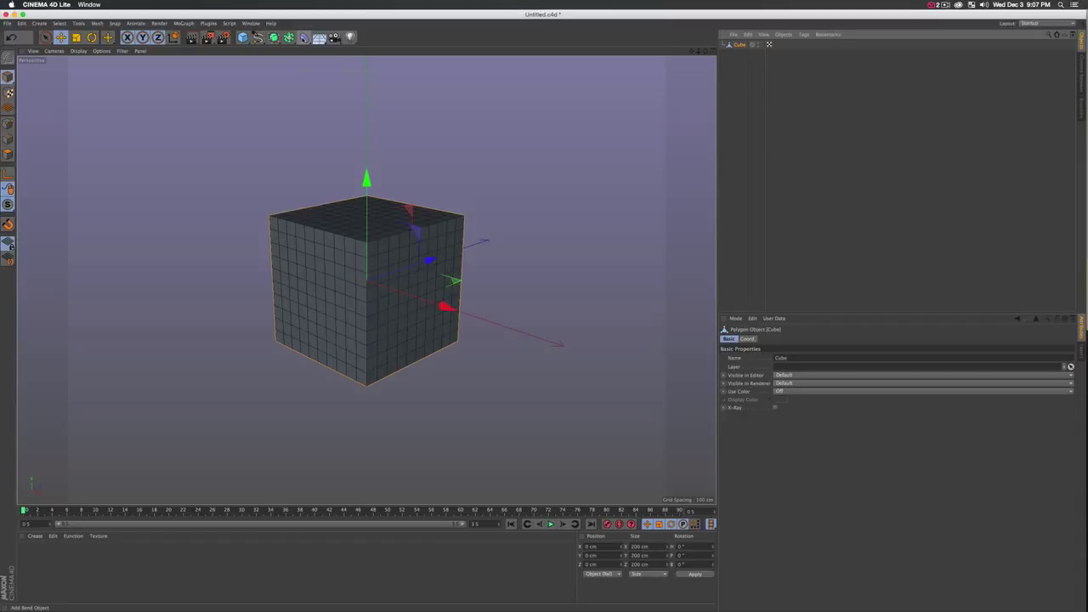
Add a Twist deformer from the deformers list.
left_click(304, 36)
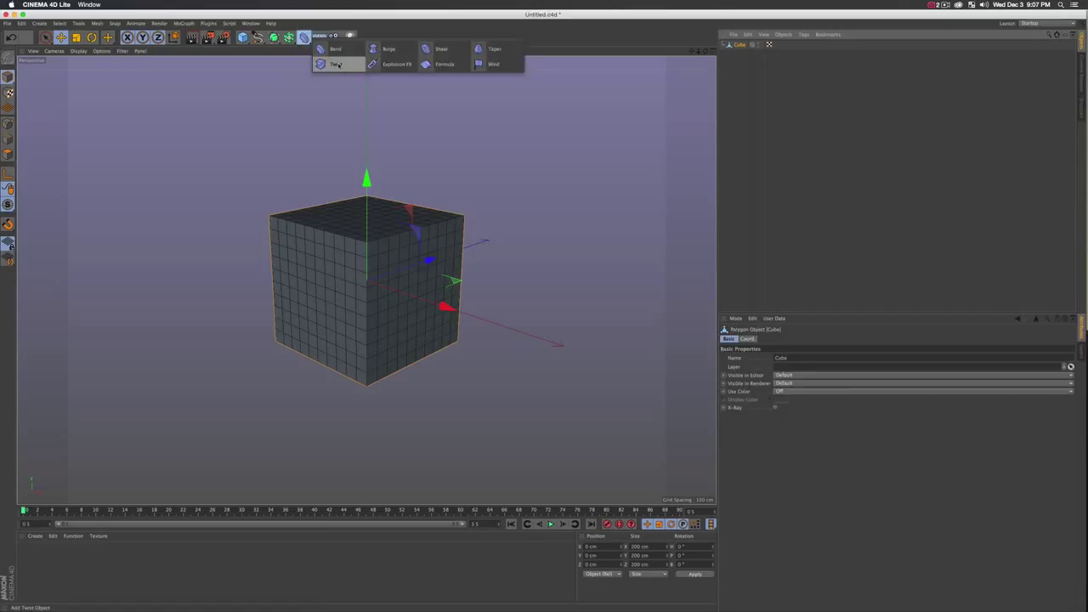
left_click(337, 64)
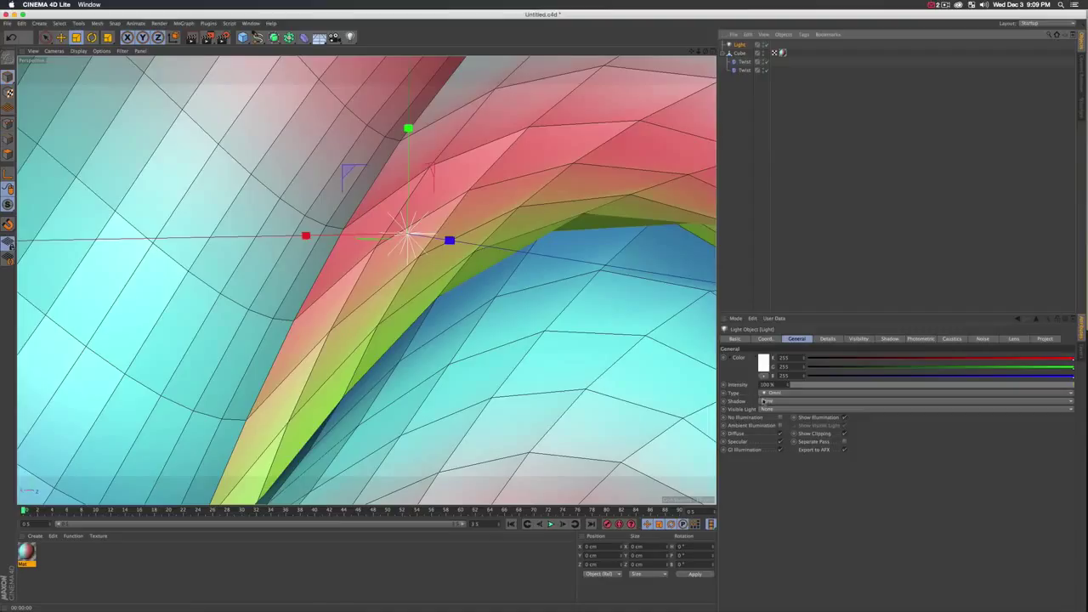
Set the light's type to Area and review its Details settings.
left_click(826, 338)
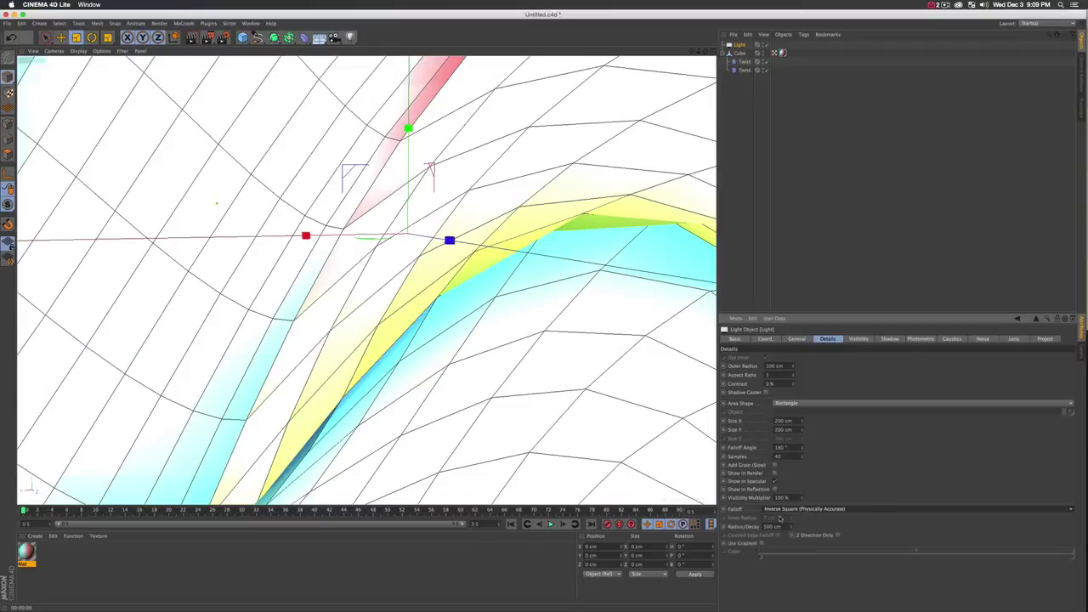
left_click(797, 338)
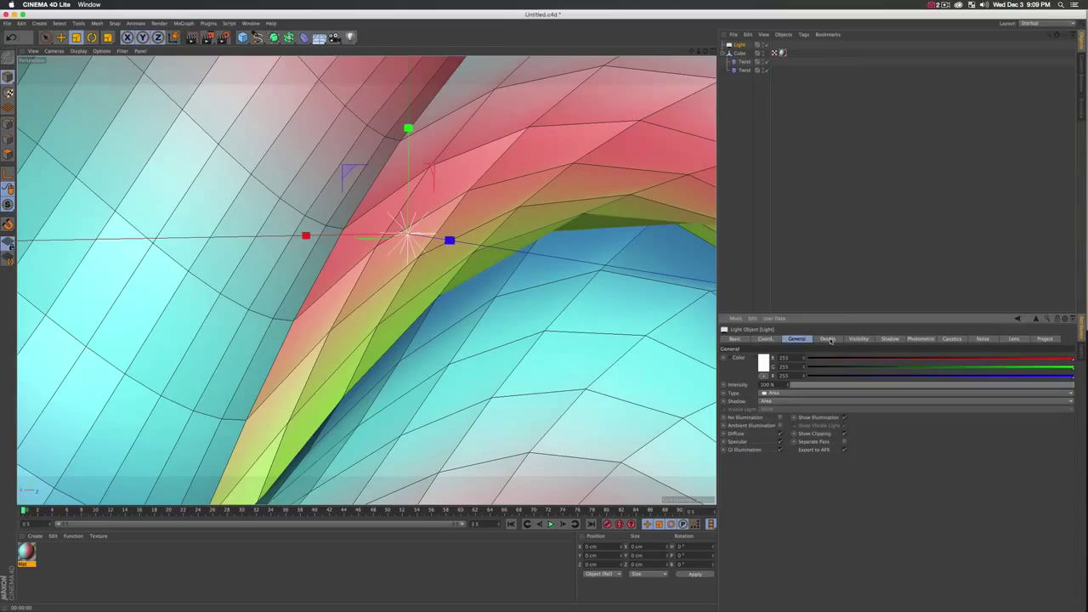
left_click(827, 338)
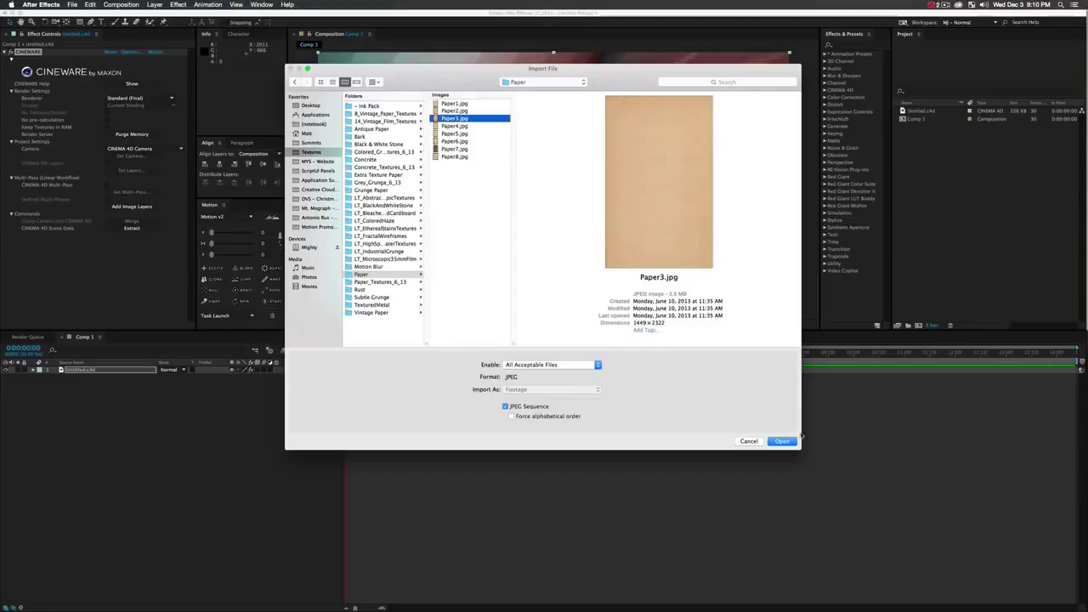
Import the Paper3.jpg texture as a JPEG sequence.
left_click(781, 441)
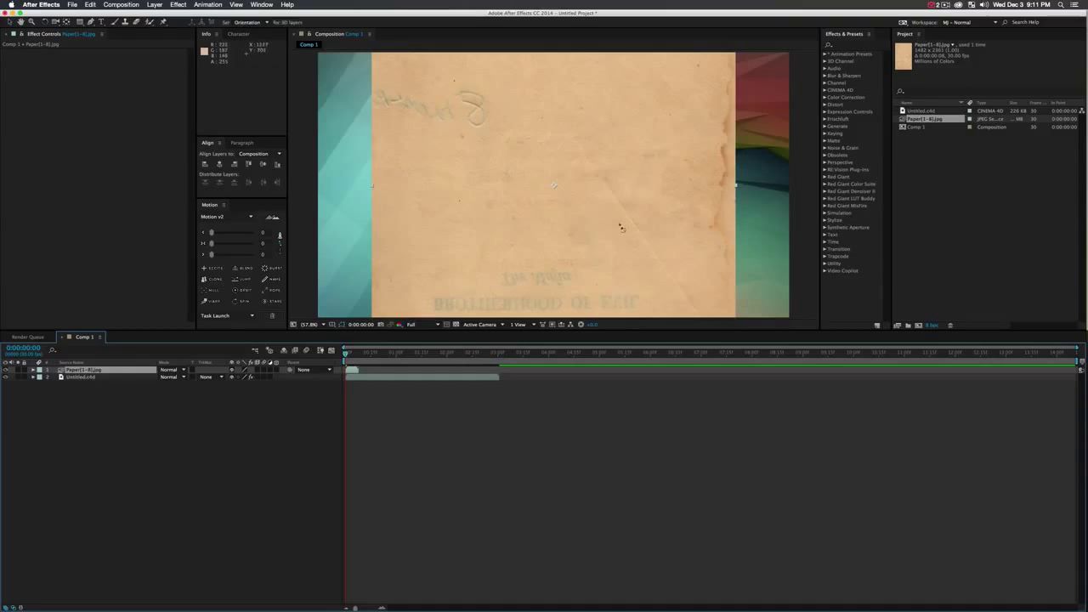